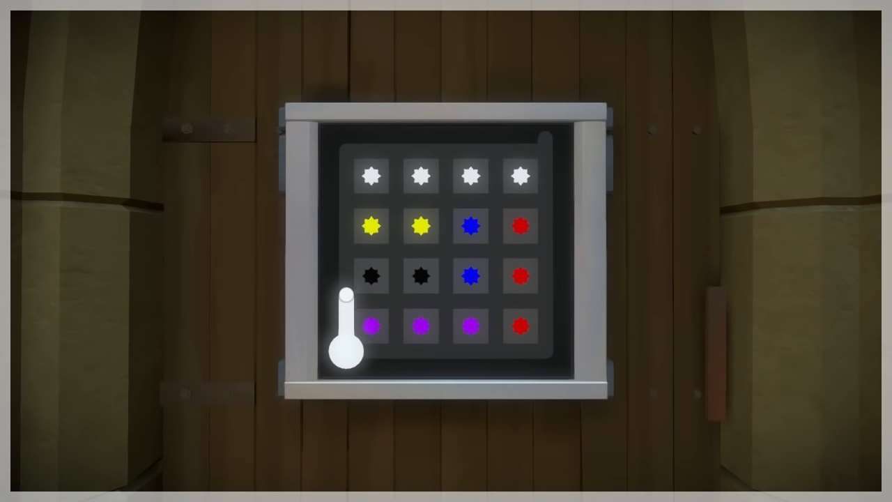
- Start a line from the star panel's start circle and draw it upward
{"action": "left_click_drag", "start_coordinate": [345, 341], "coordinate": [422, 251]}
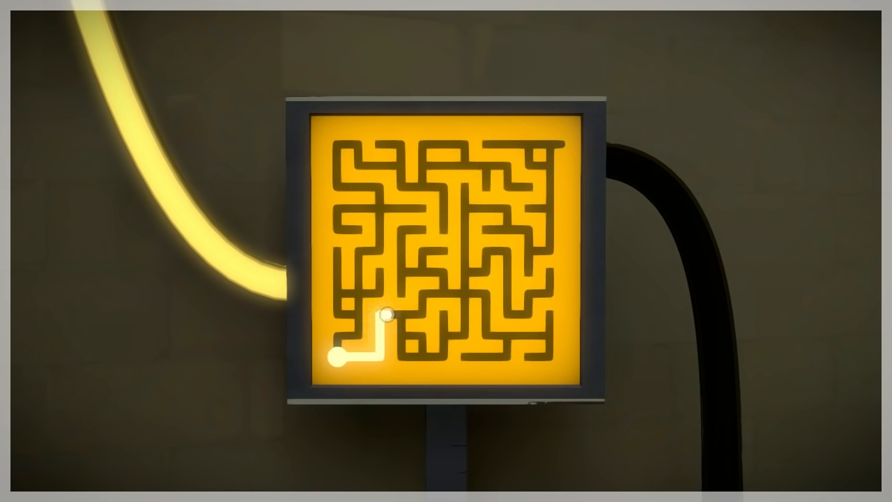
- Solve the left red grid panel, then trace a line across the right panel toward its centre
{"action": "left_click_drag", "start_coordinate": [385, 318], "coordinate": [463, 233]}
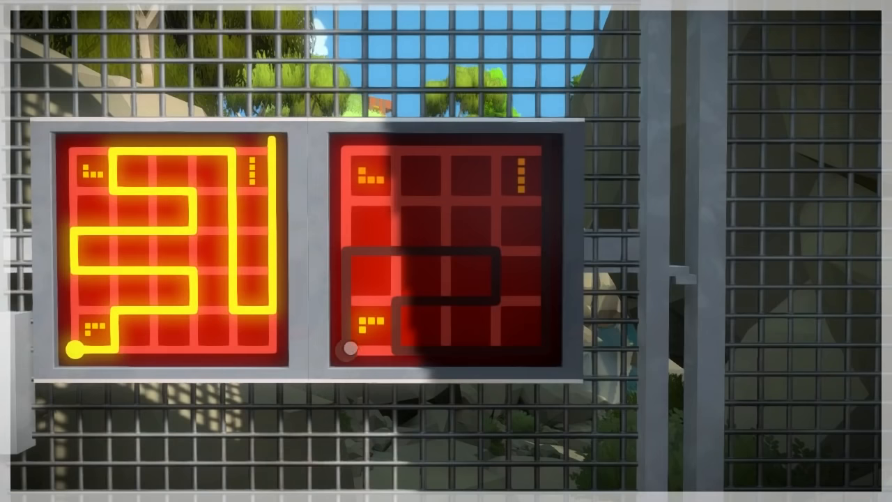
{"action": "left_click_drag", "start_coordinate": [348, 352], "coordinate": [345, 152]}
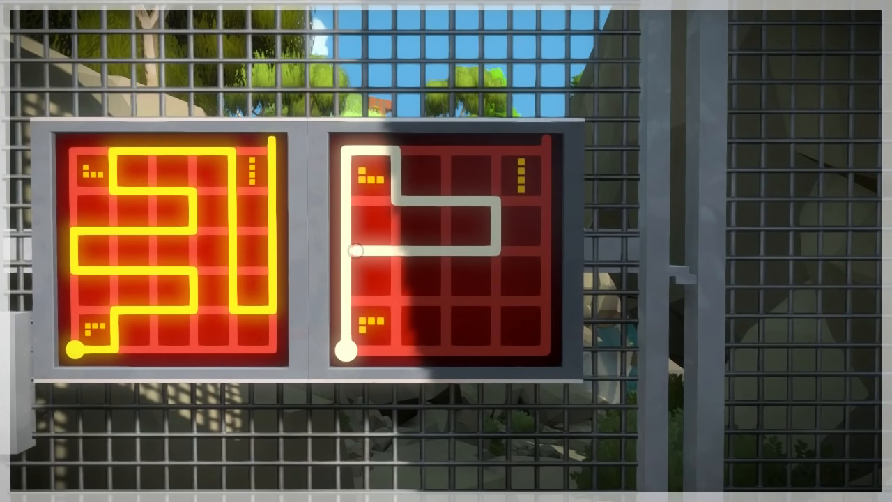
{"action": "left_click_drag", "start_coordinate": [355, 252], "coordinate": [488, 252]}
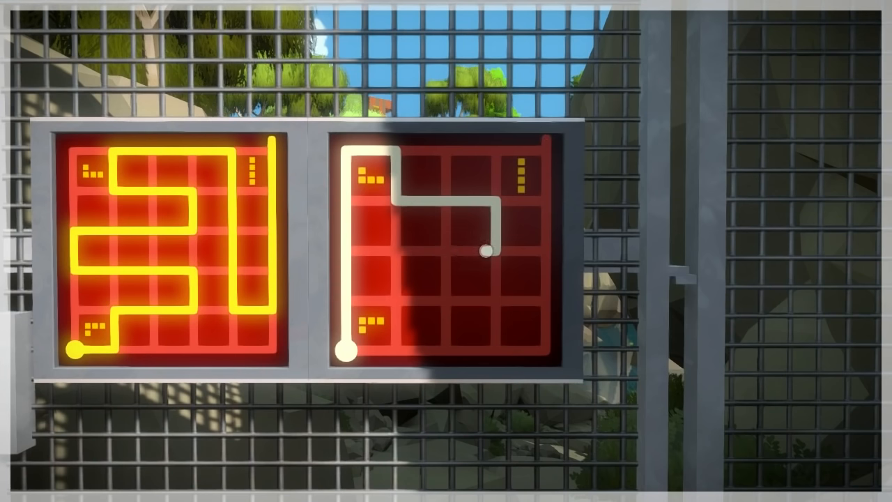
{"action": "left_click_drag", "start_coordinate": [485, 251], "coordinate": [429, 300]}
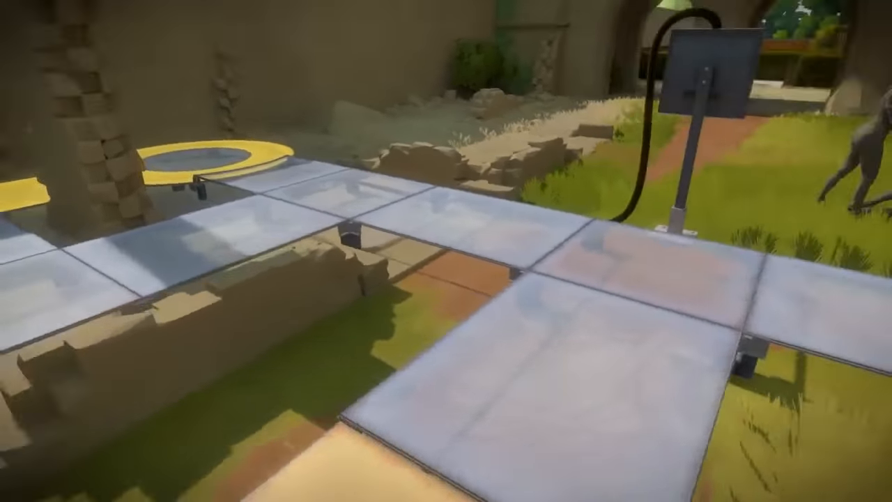
{"action": "mouse_move", "coordinate": [447, 251]}
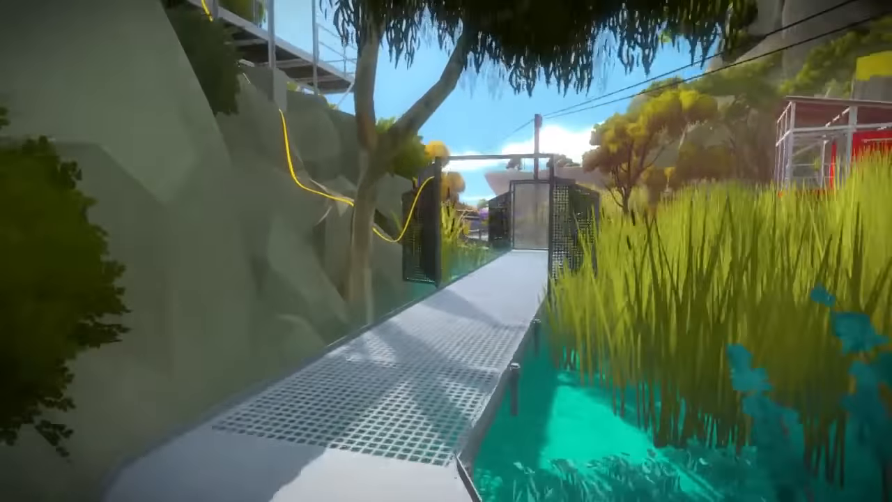
{"action": "mouse_move", "coordinate": [446, 251]}
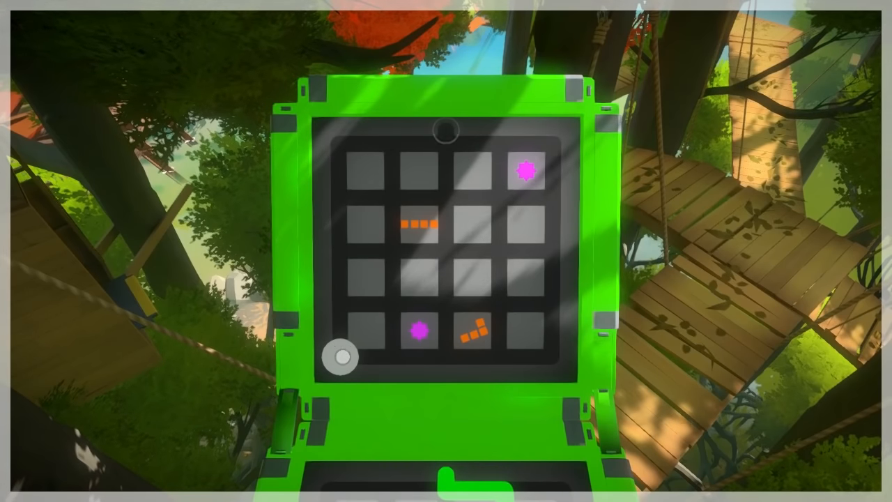
- Try tracing a line on the green star-and-block tree-house panel
{"action": "left_click_drag", "start_coordinate": [337, 358], "coordinate": [446, 332]}
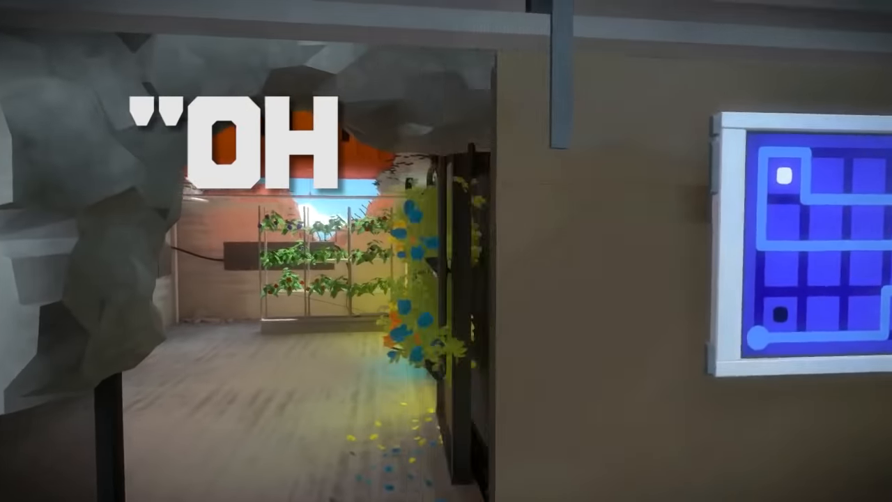
{"action": "mouse_move", "coordinate": [446, 251]}
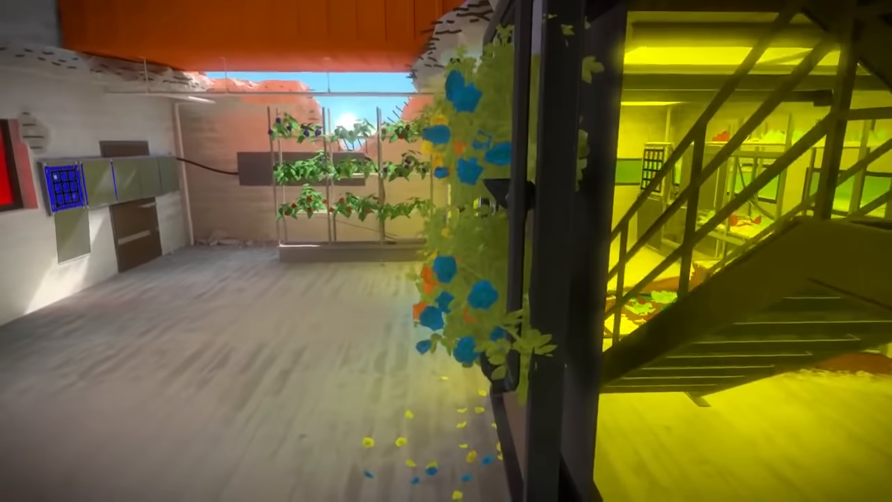
{"action": "mouse_move", "coordinate": [446, 251]}
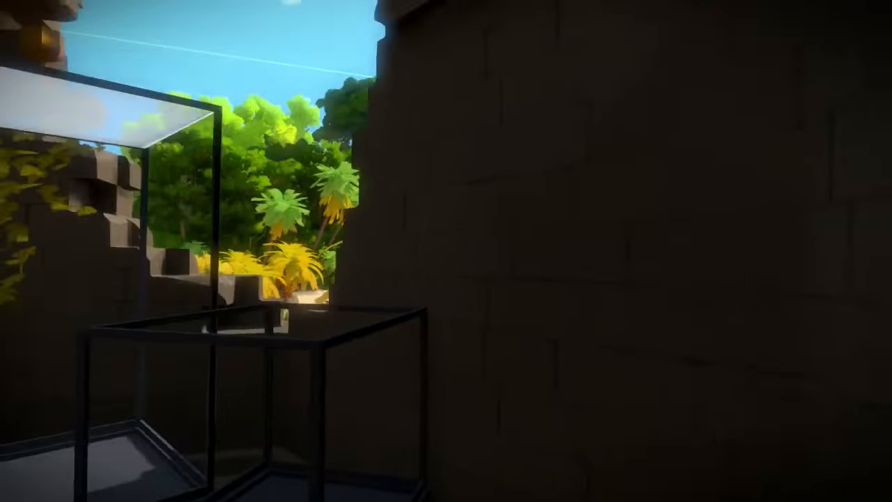
{"action": "mouse_move", "coordinate": [447, 251]}
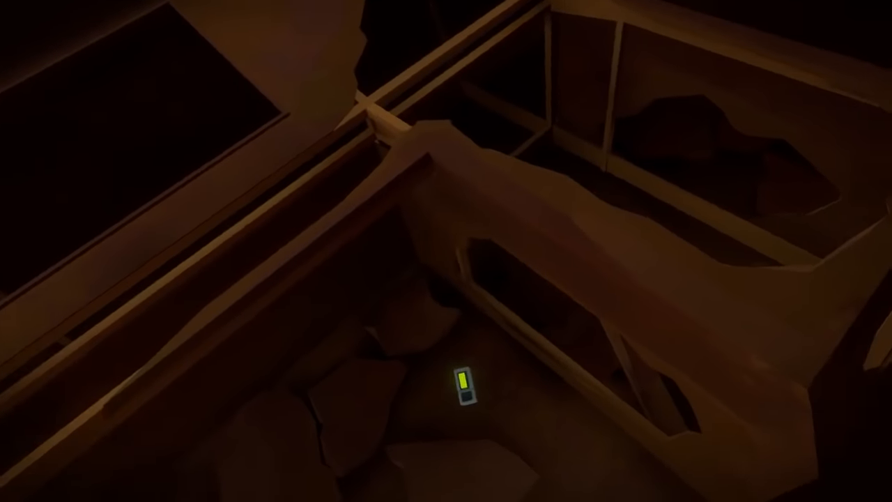
{"action": "mouse_move", "coordinate": [446, 251]}
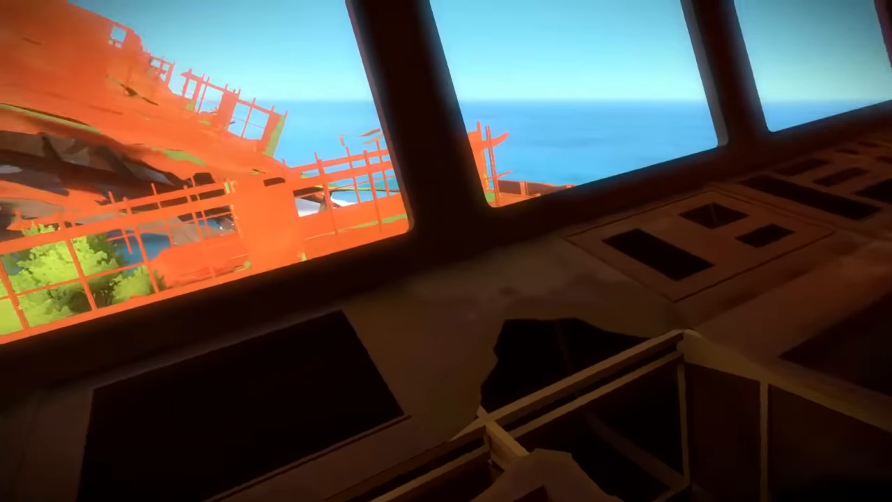
{"action": "mouse_move", "coordinate": [446, 251]}
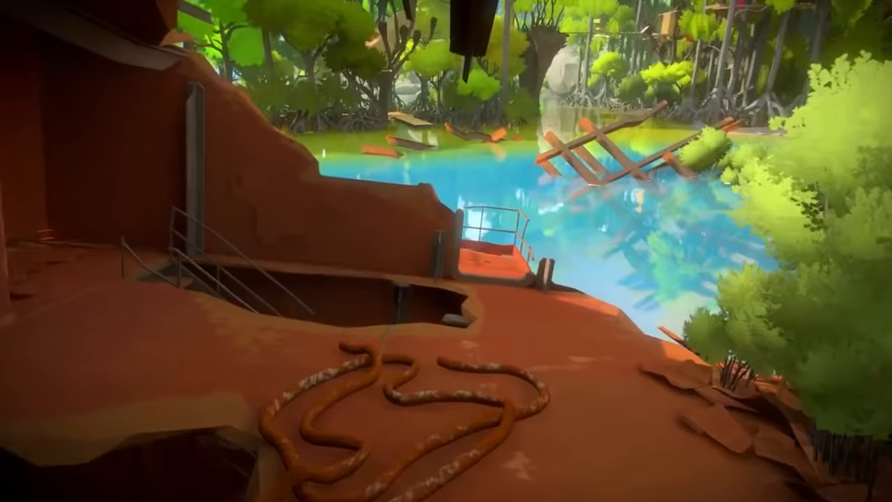
{"action": "mouse_move", "coordinate": [446, 251]}
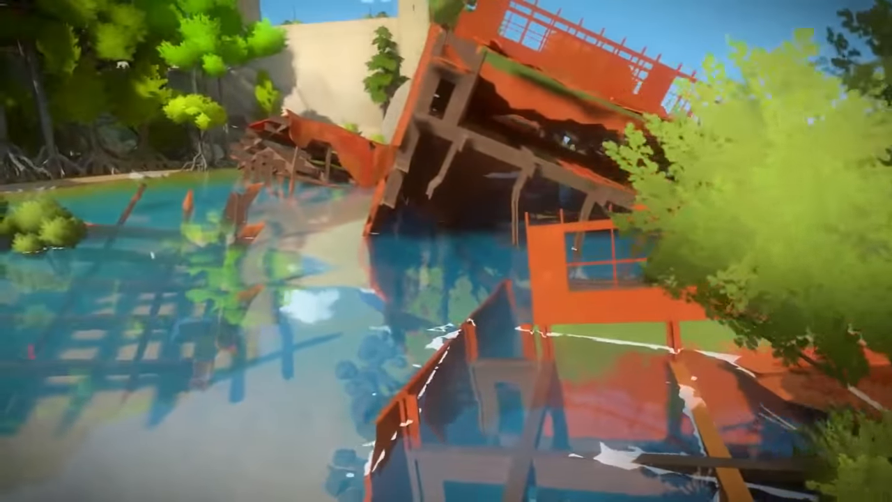
{"action": "mouse_move", "coordinate": [446, 251]}
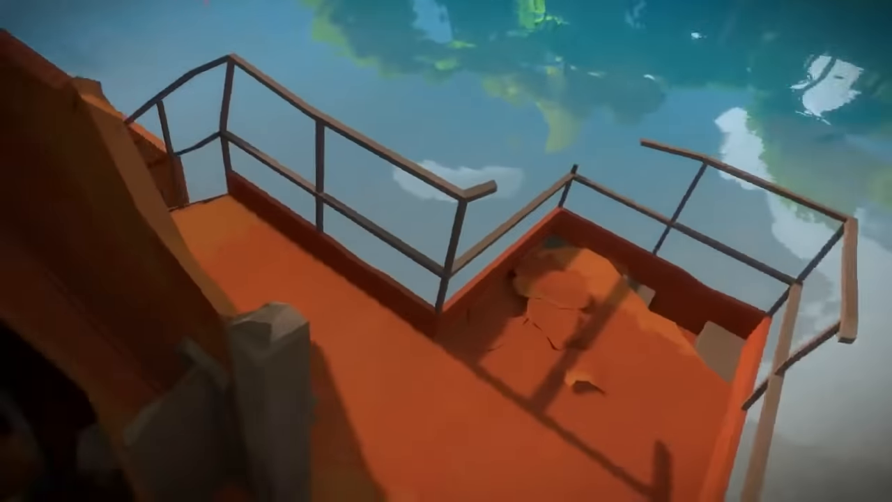